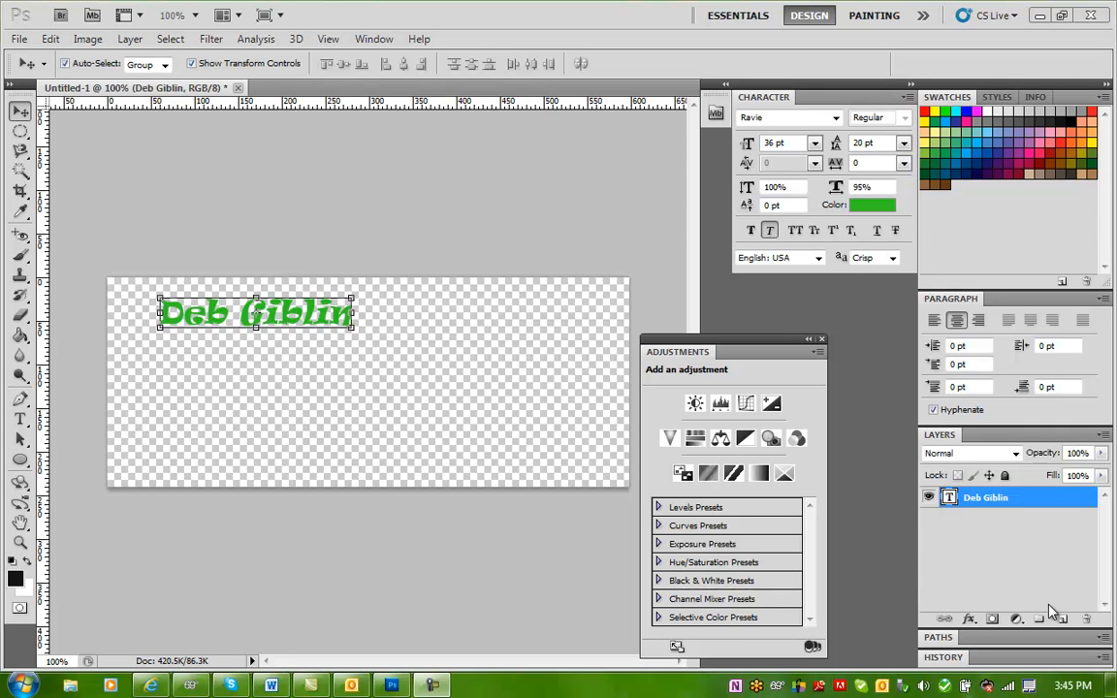
mouse_move(55, 454)
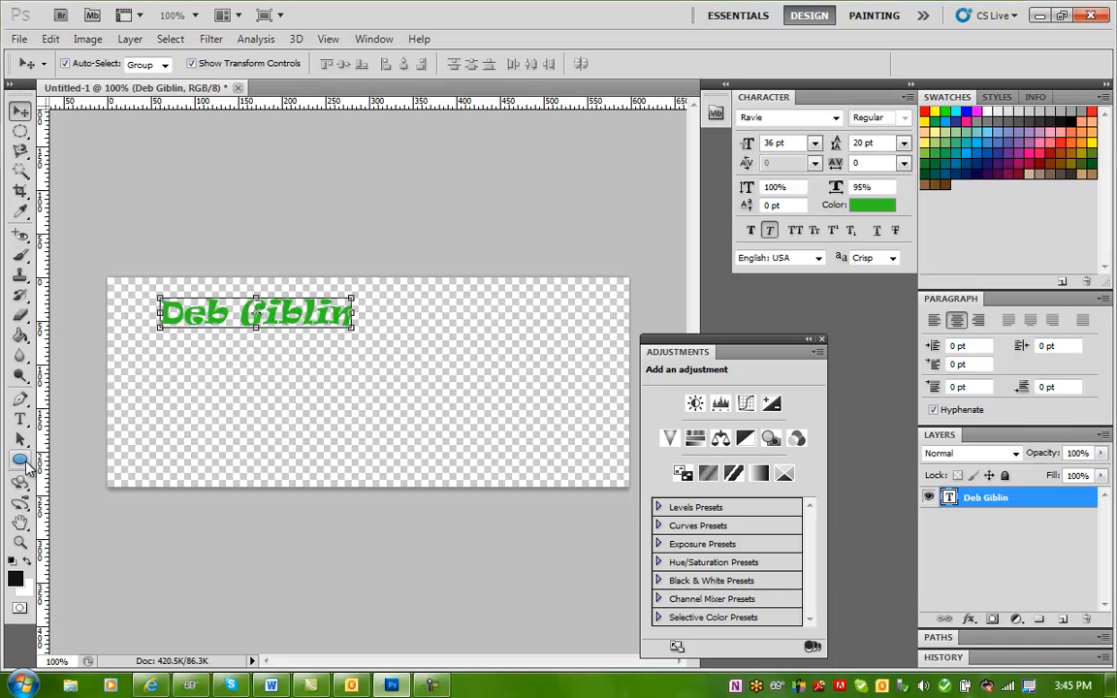
mouse_move(19, 458)
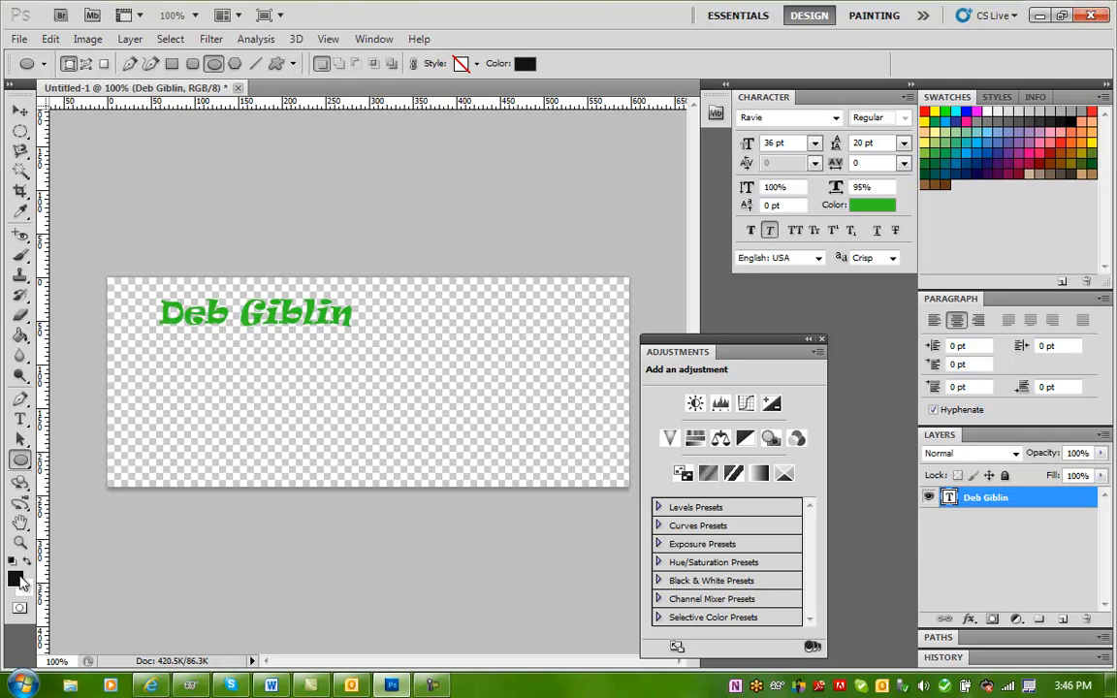
mouse_move(20, 578)
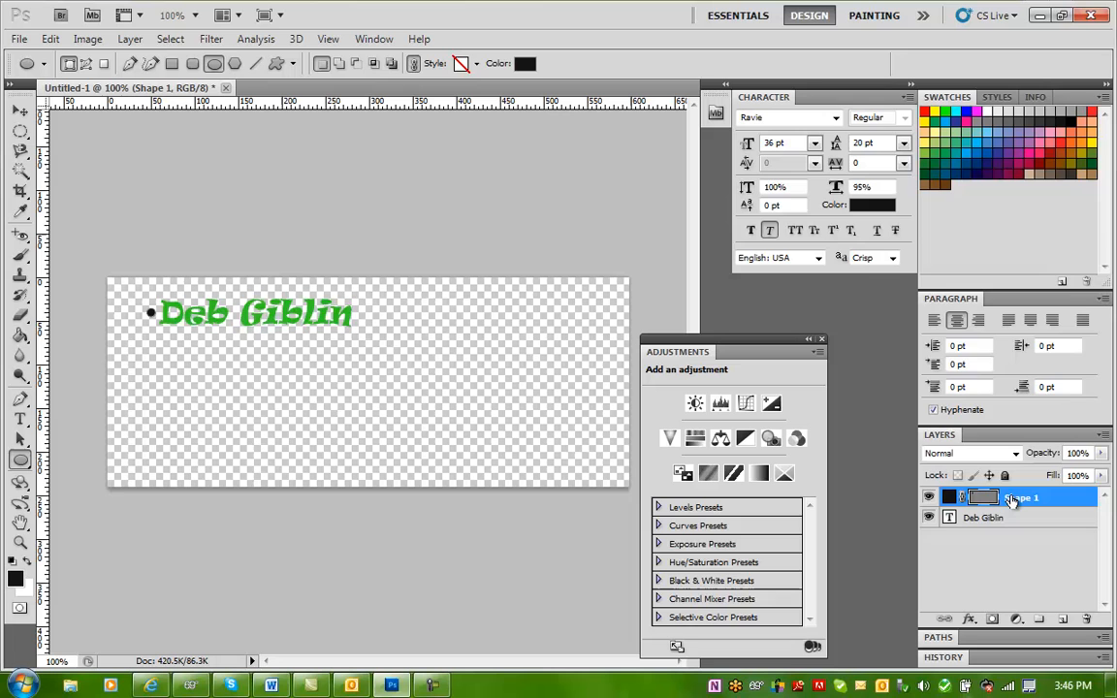
Duplicate the Shape 1 ellipse bullet layer via its context menu and confirm the copy
right_click(1025, 497)
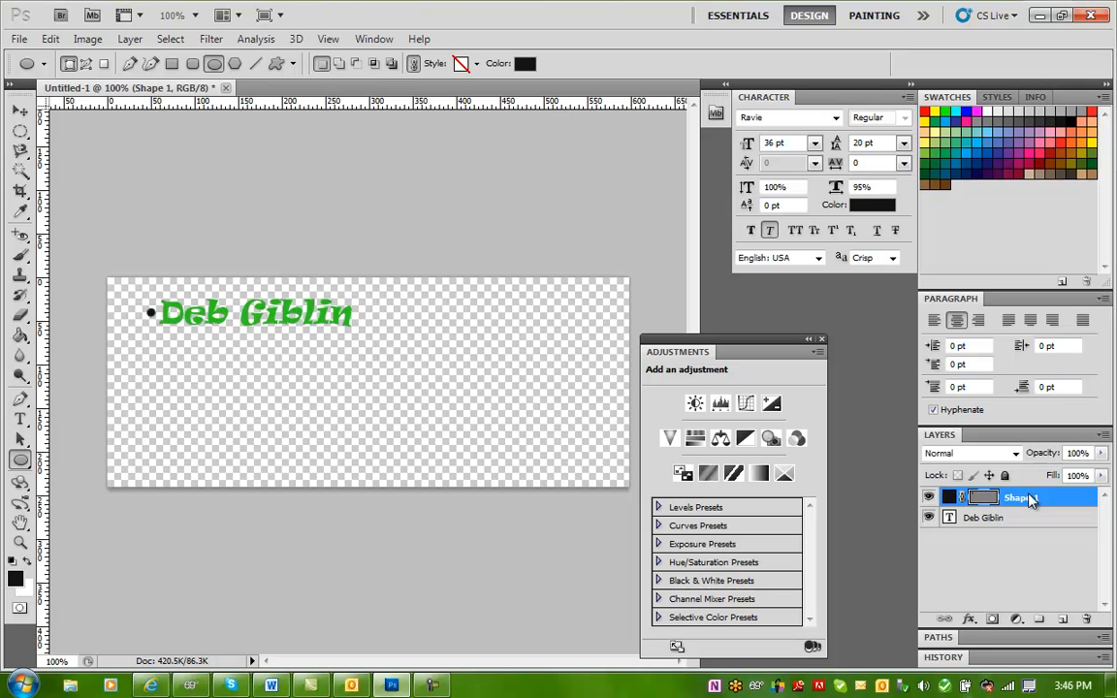
right_click(1019, 496)
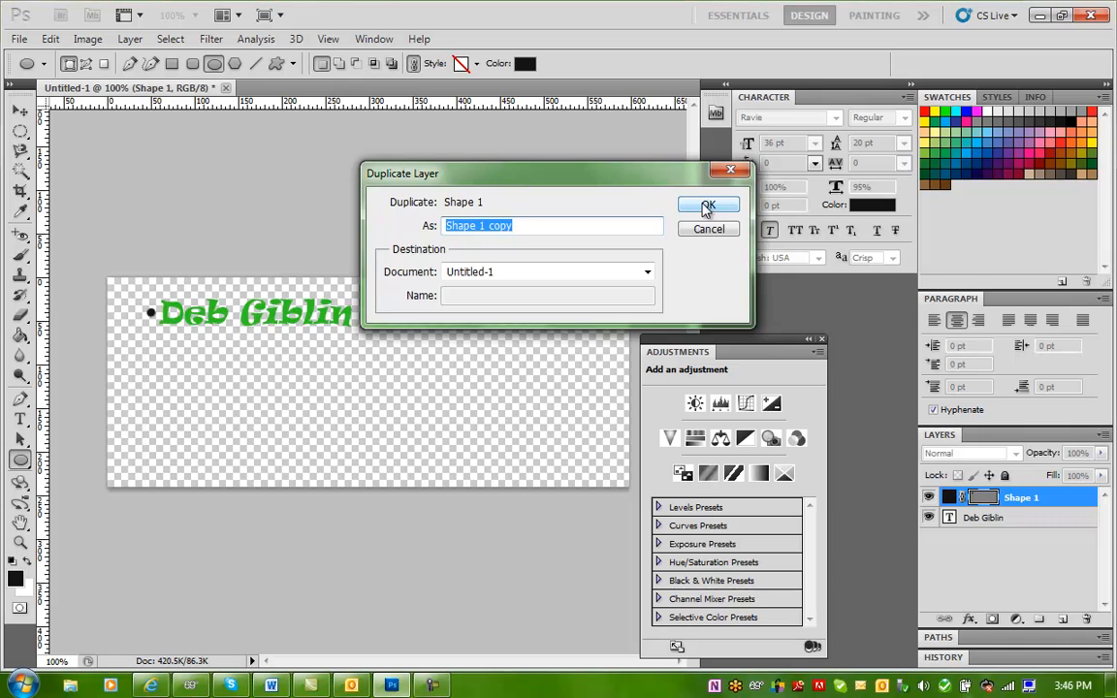
click(710, 206)
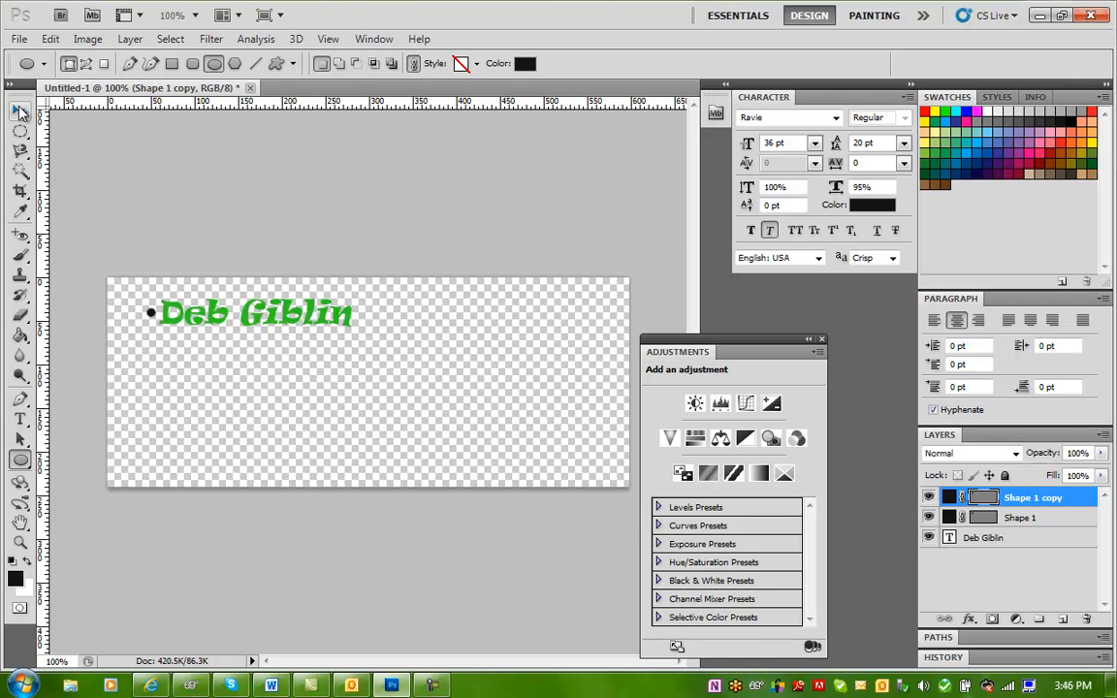
click(20, 110)
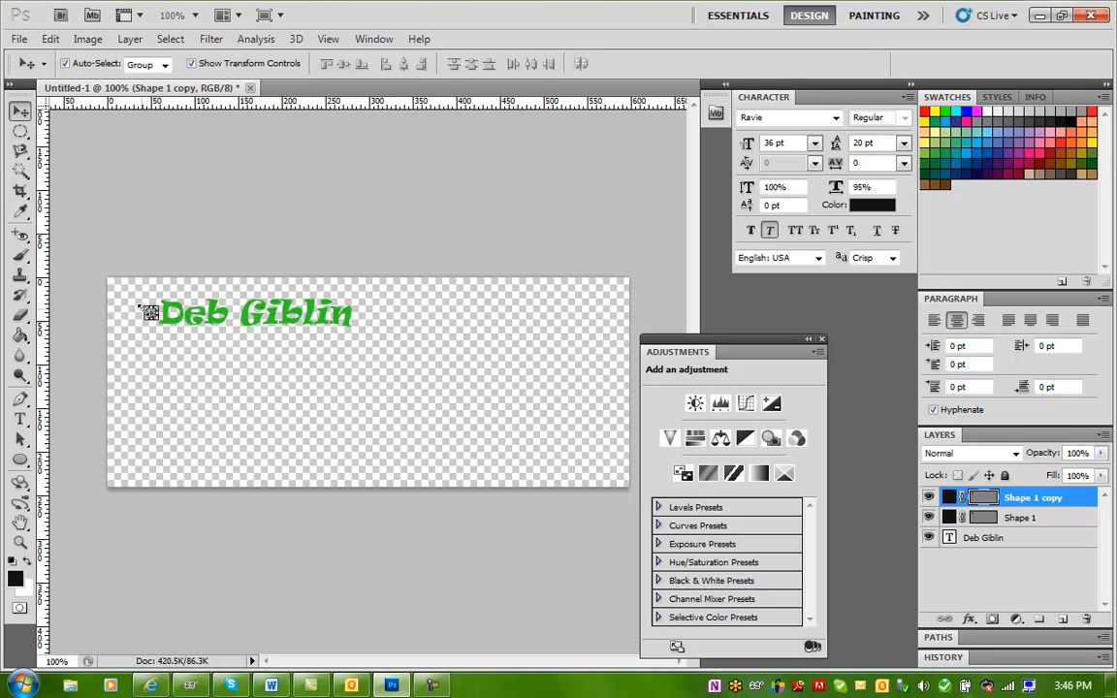